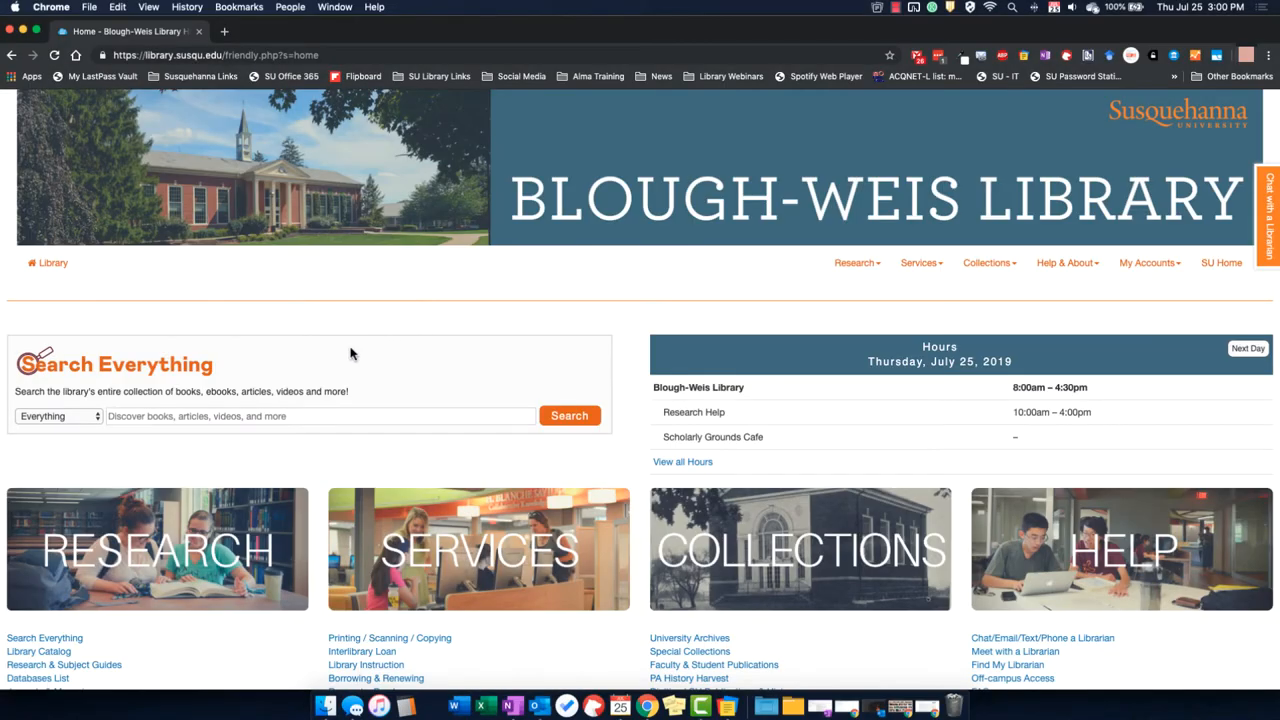
# Search the whole library collection for 'European Union' from the Search Everything box
pyautogui.scroll(-3)
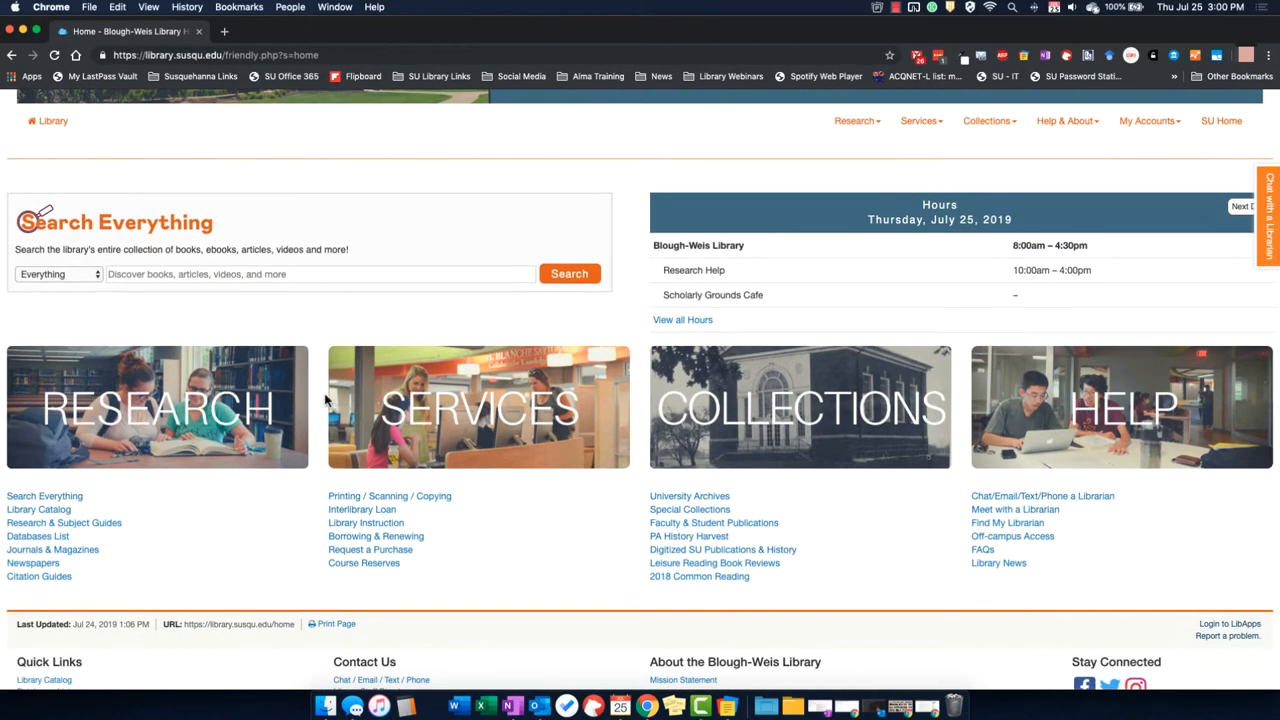
pyautogui.moveTo(40, 564)
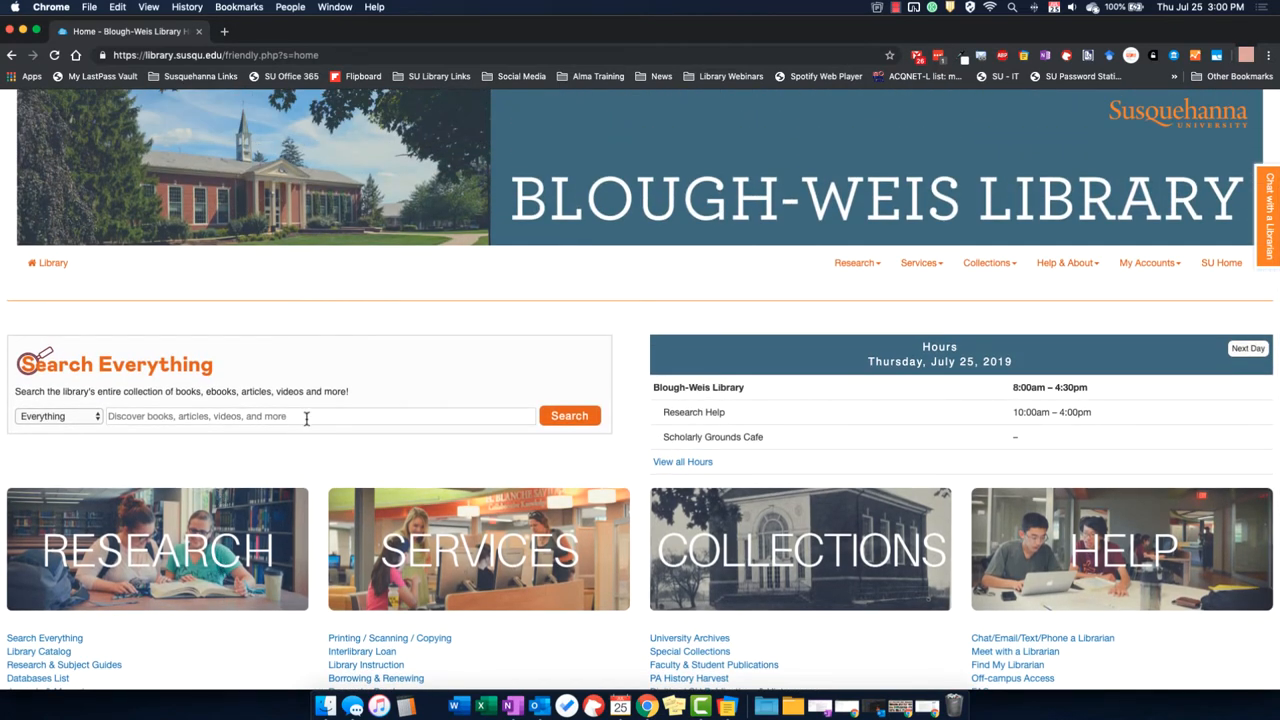
pyautogui.click(310, 416)
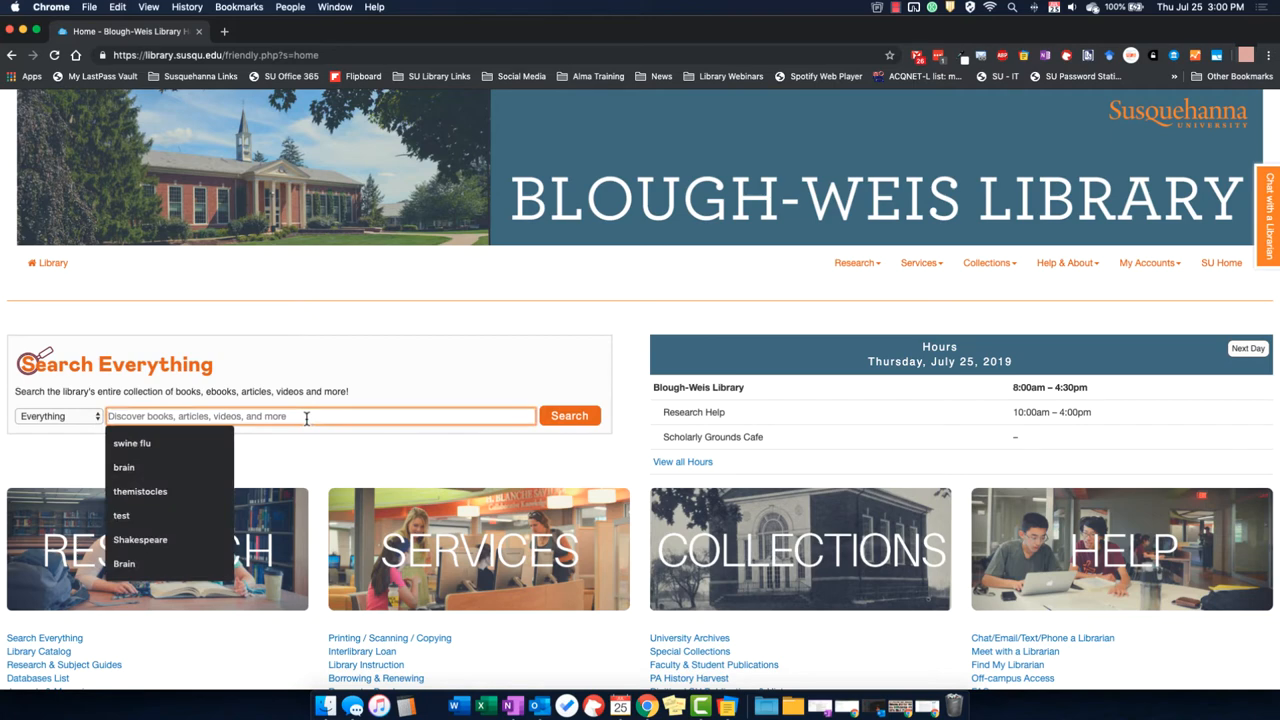
pyautogui.write('European')
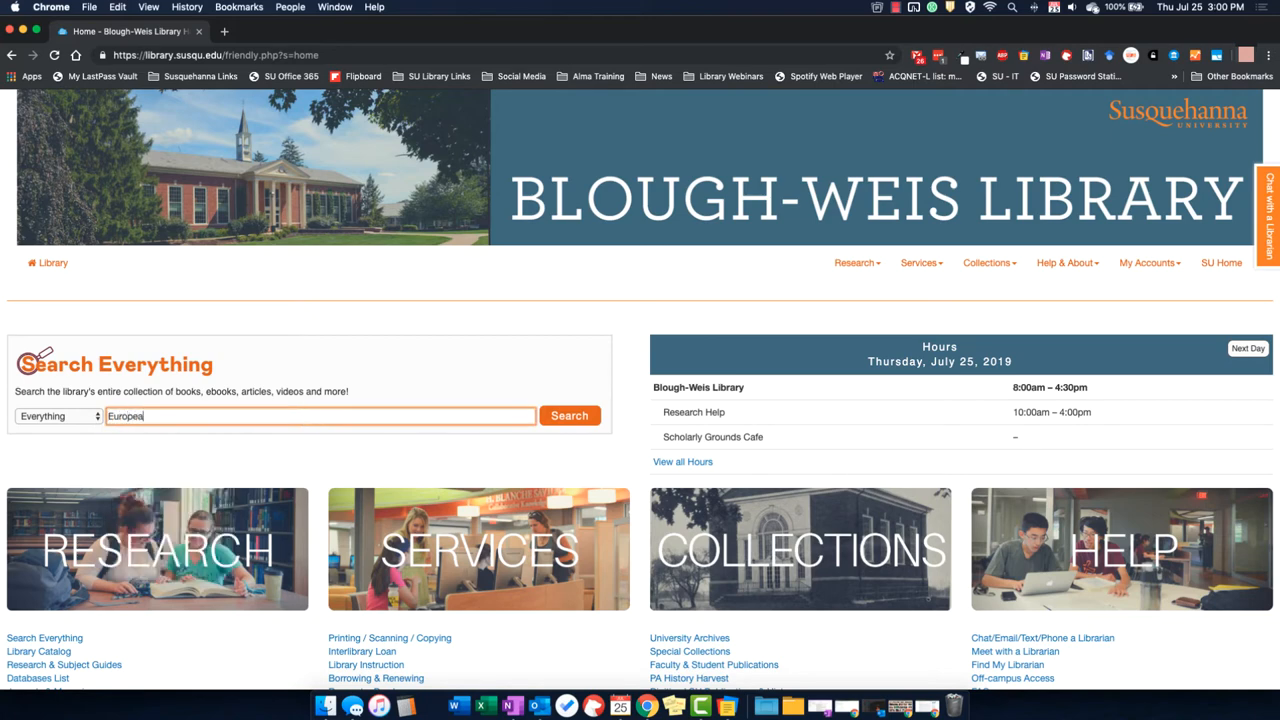
pyautogui.click(568, 414)
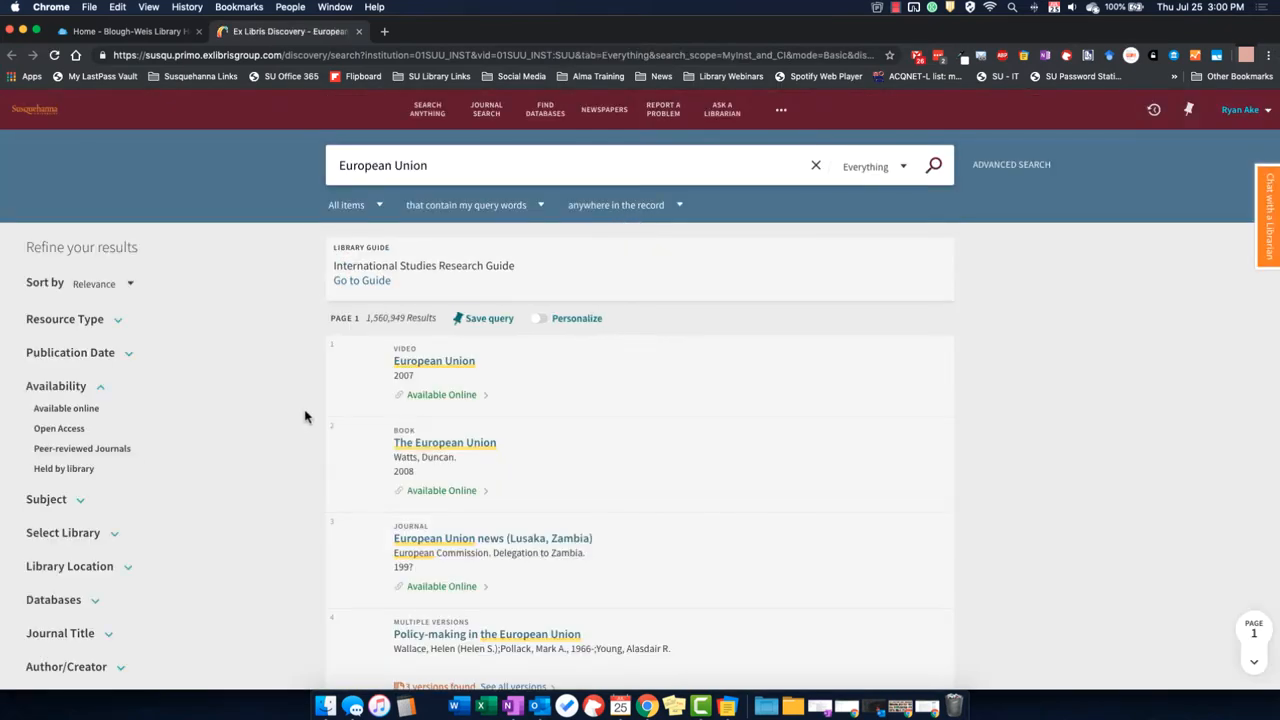
# Limit the European Union results to the Newspapers resource type
pyautogui.click(64, 320)
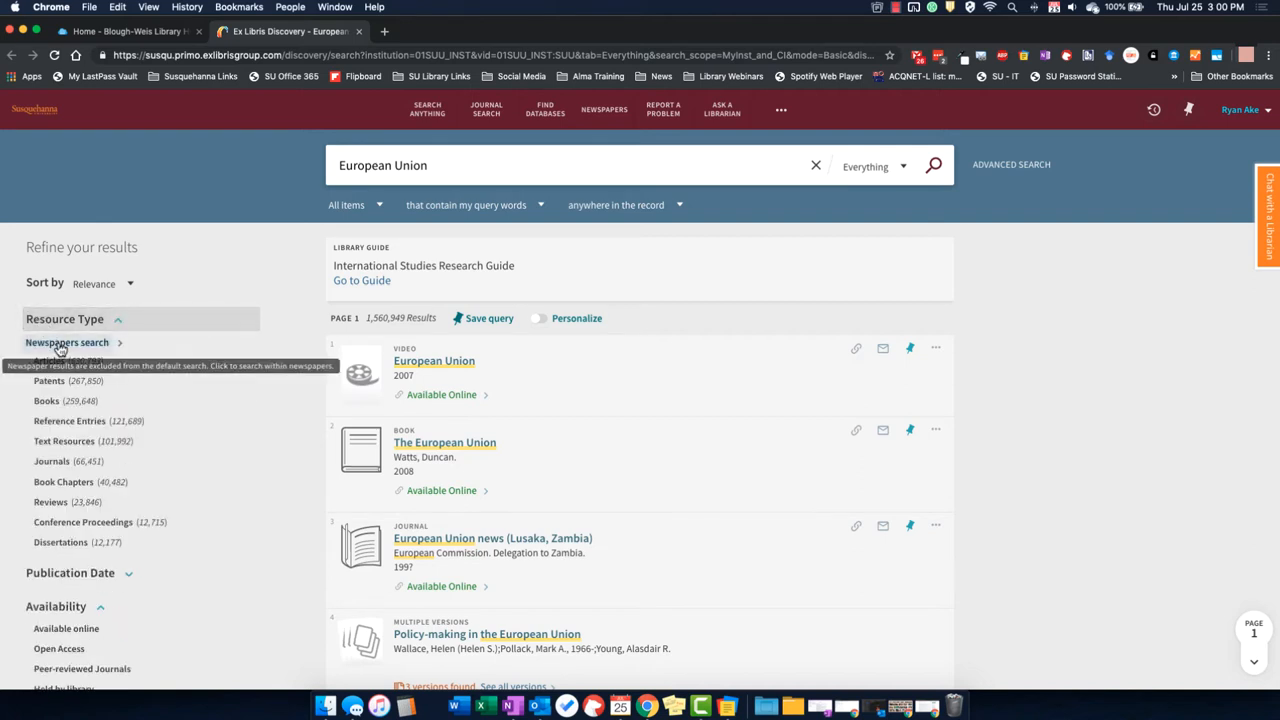
pyautogui.click(68, 342)
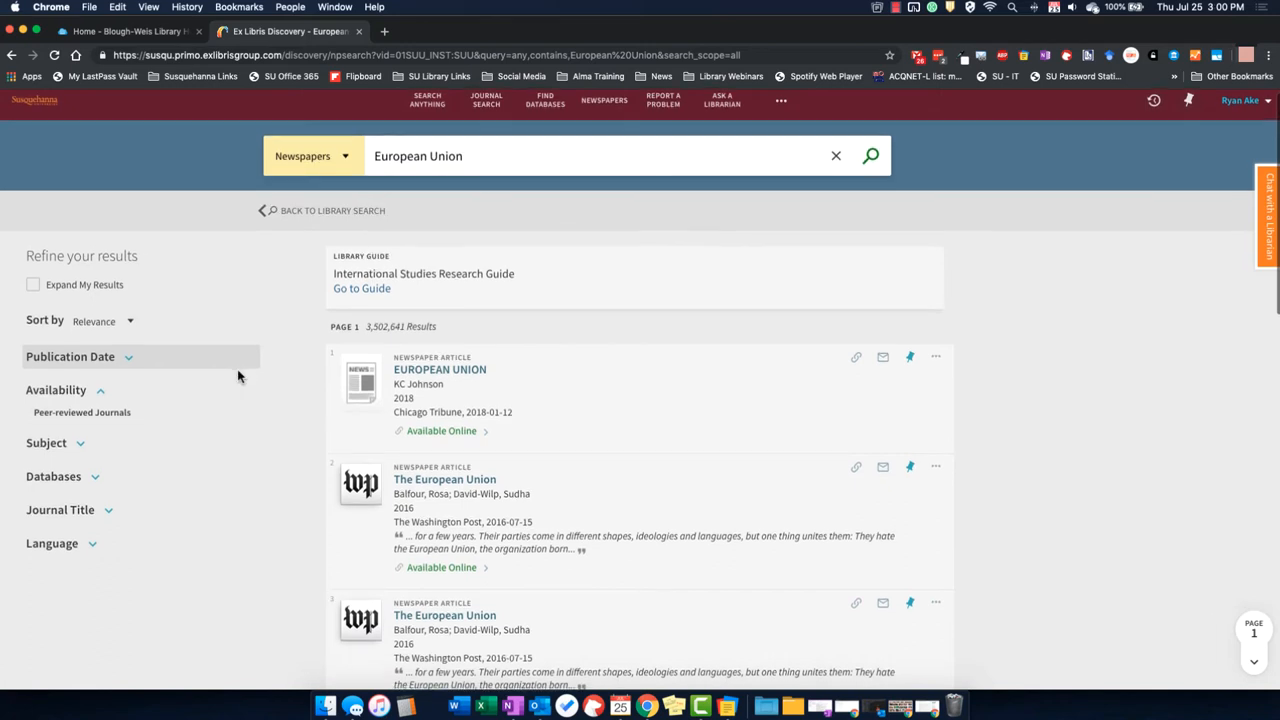
# Expand the Publication Date and Journal Title facets in the Refine your results sidebar
pyautogui.scroll(-3)
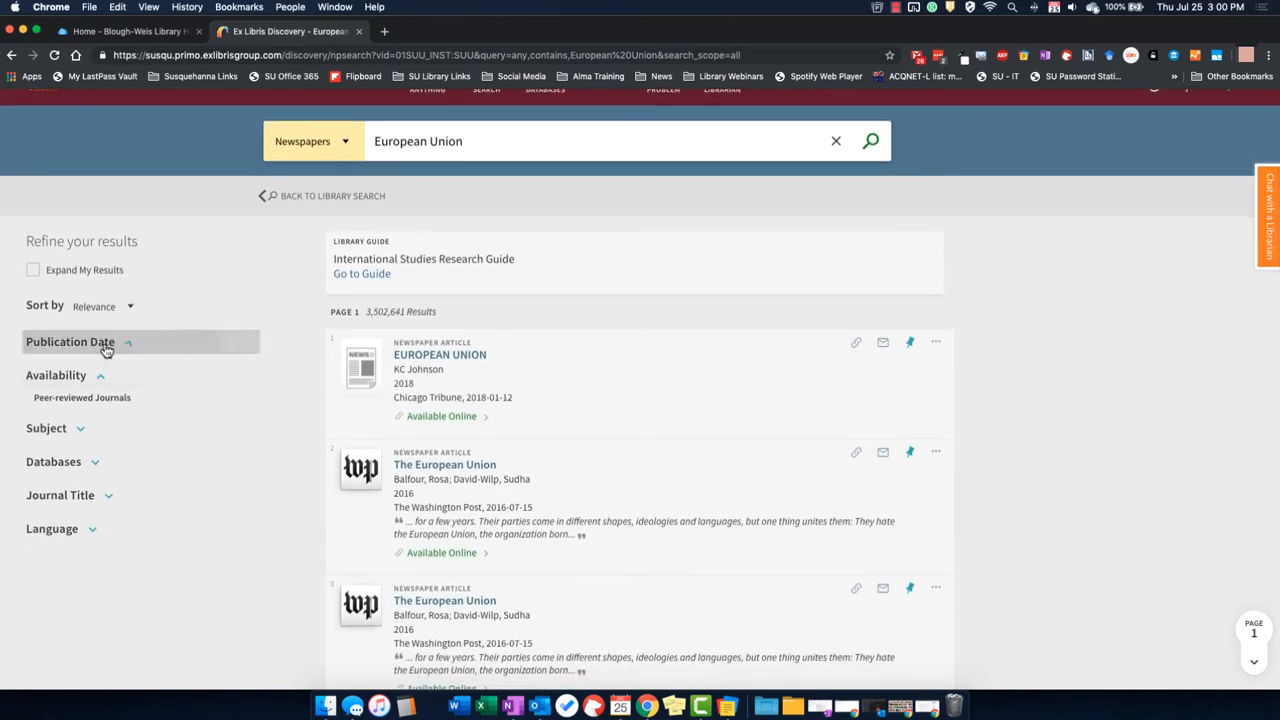
pyautogui.click(70, 340)
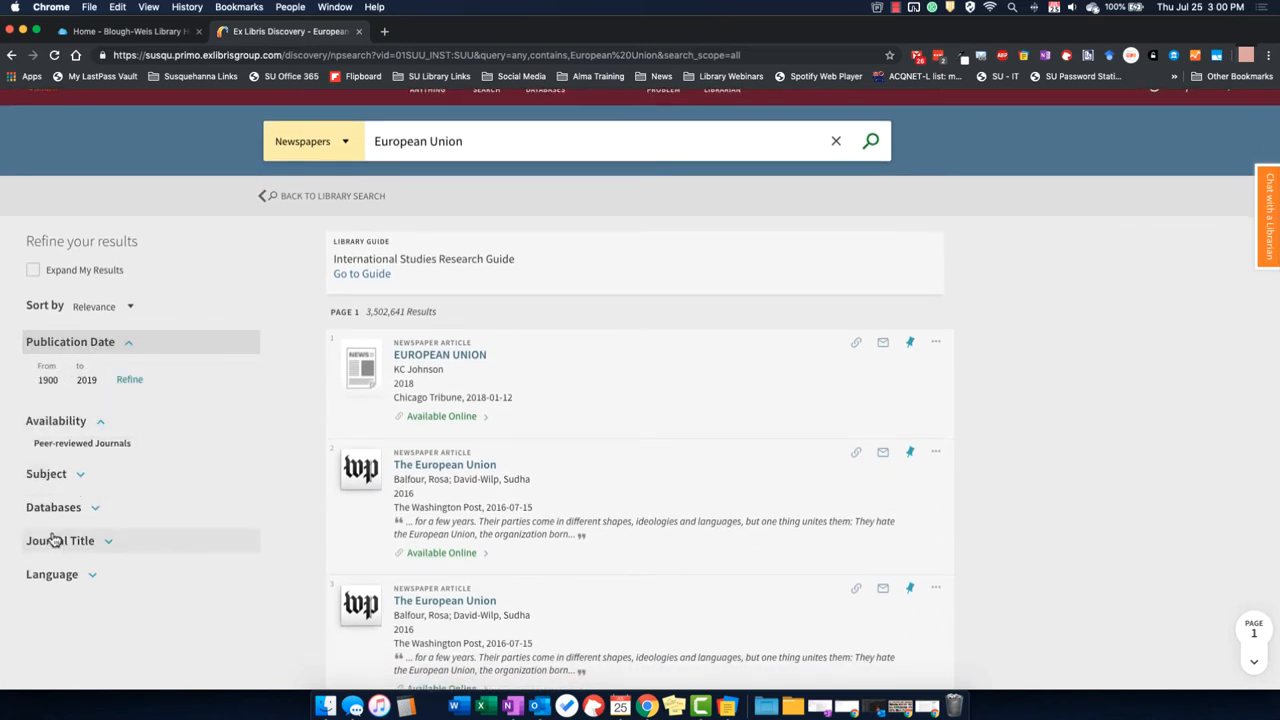
pyautogui.click(60, 540)
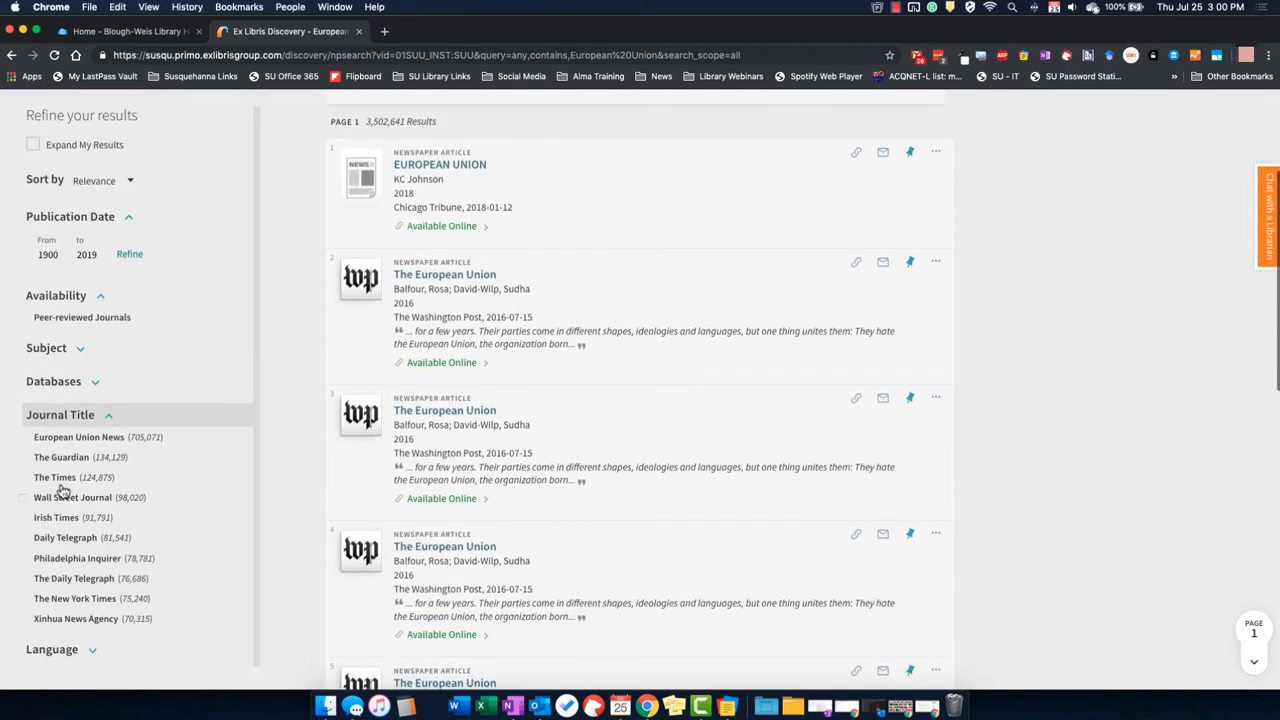